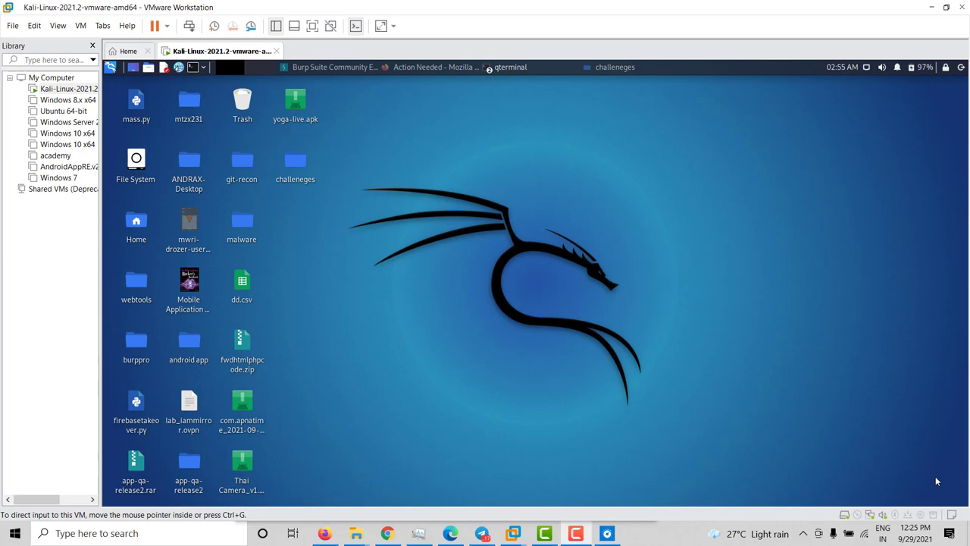
{"action": "mouse_move", "coordinate": [561, 256]}
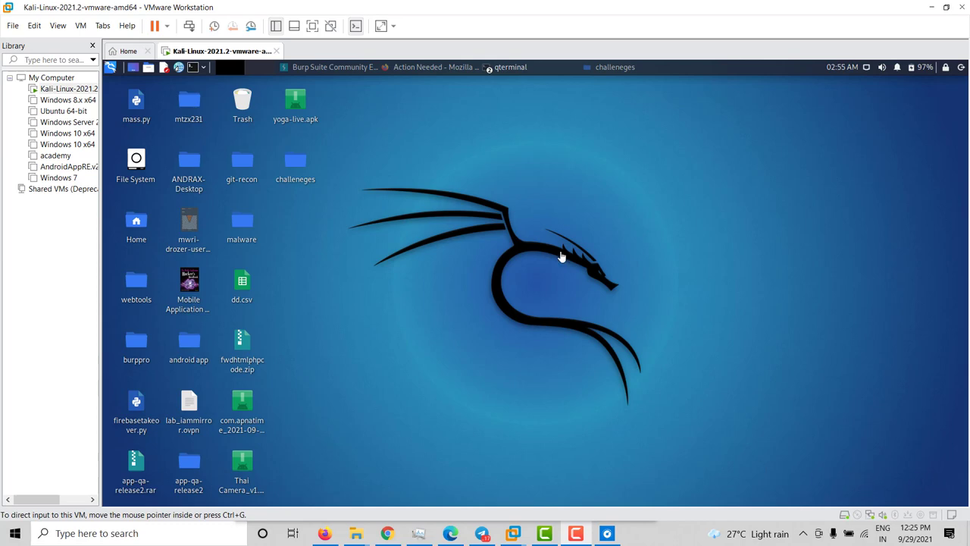
{"action": "mouse_move", "coordinate": [434, 73]}
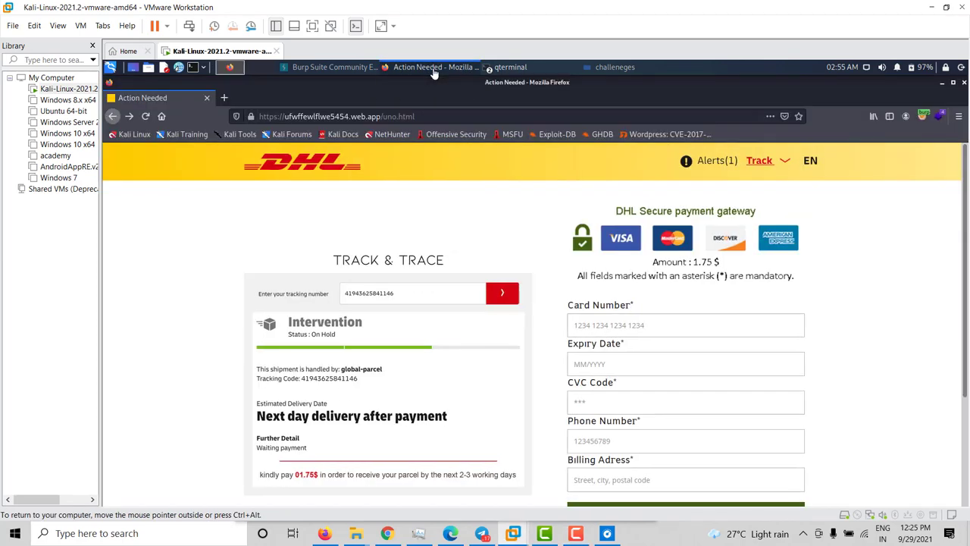
{"action": "left_click", "coordinate": [333, 116]}
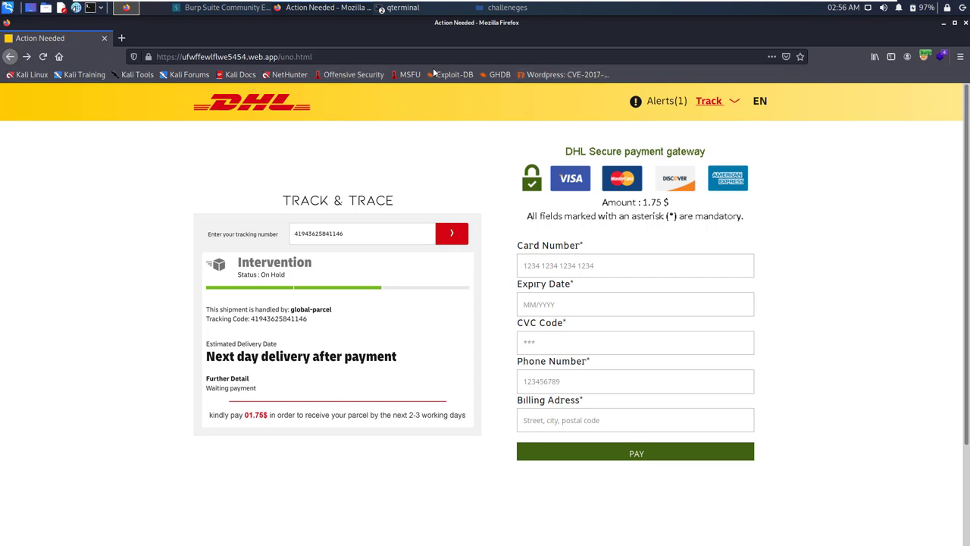
{"action": "mouse_move", "coordinate": [219, 7]}
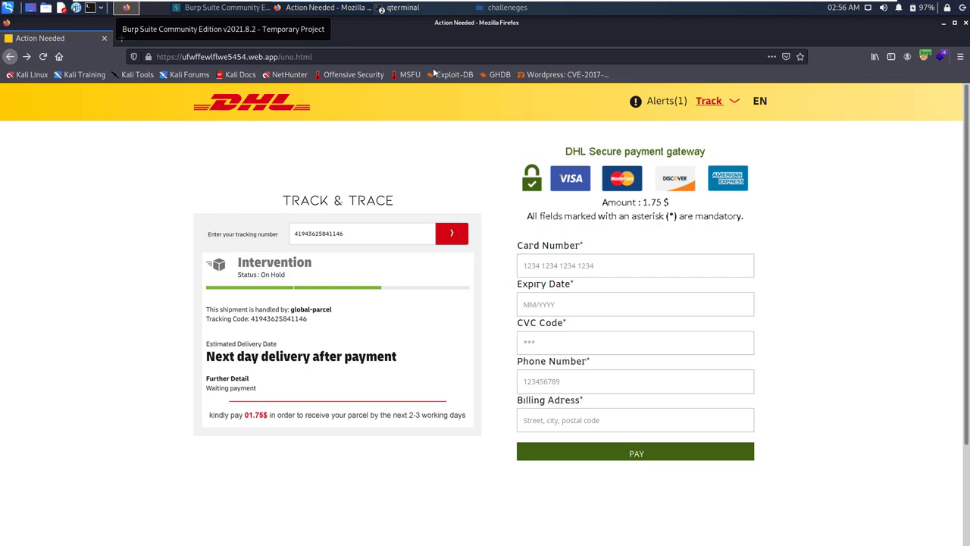
{"action": "left_click", "coordinate": [121, 7]}
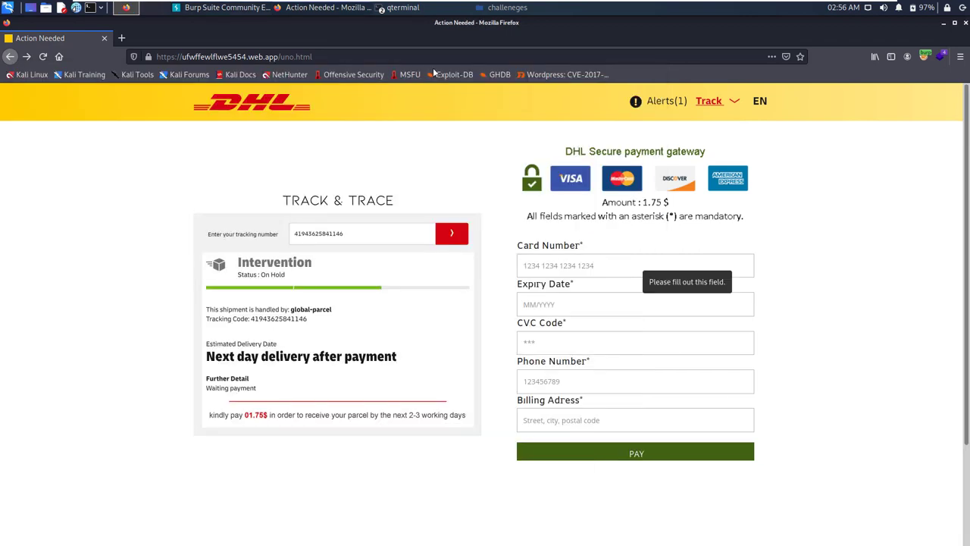
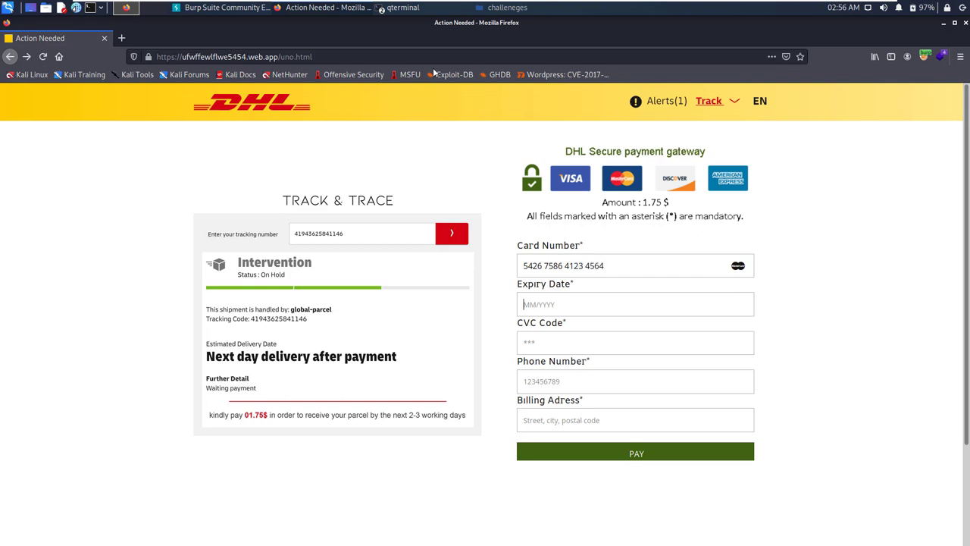
{"action": "type", "text": "02/2"}
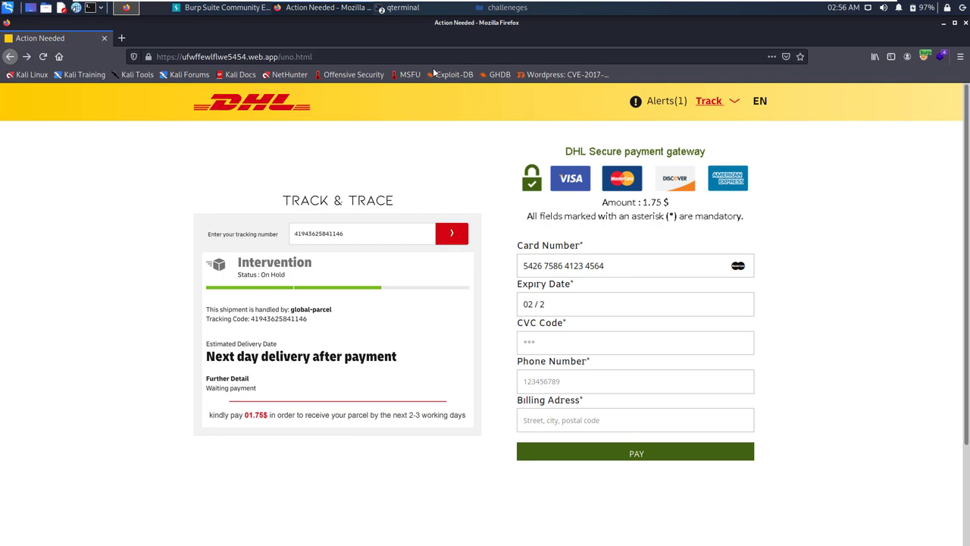
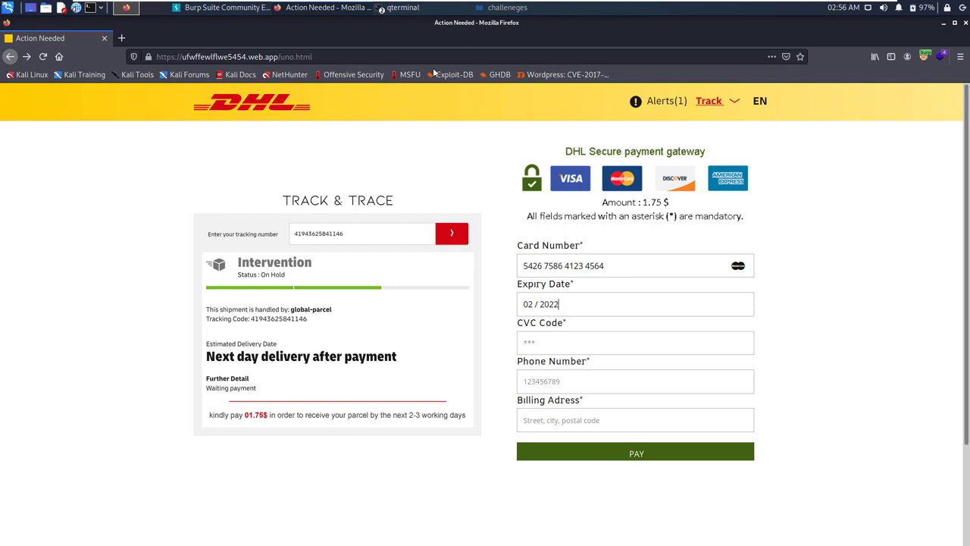
{"action": "left_click", "coordinate": [635, 342]}
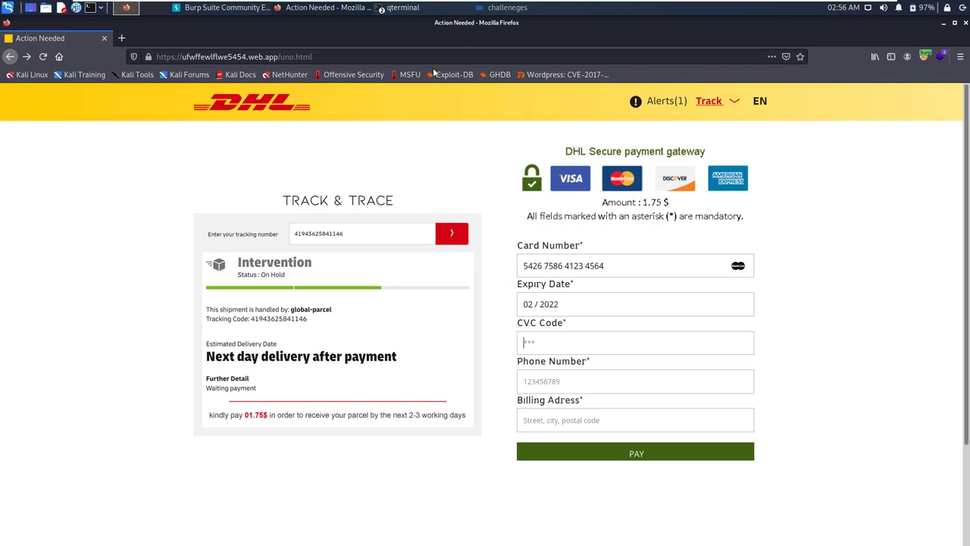
{"action": "type", "text": "123"}
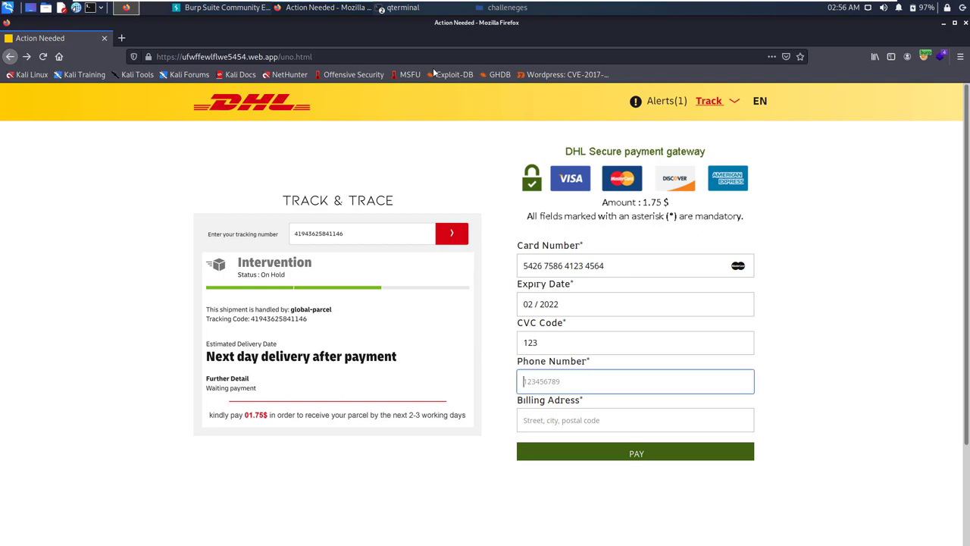
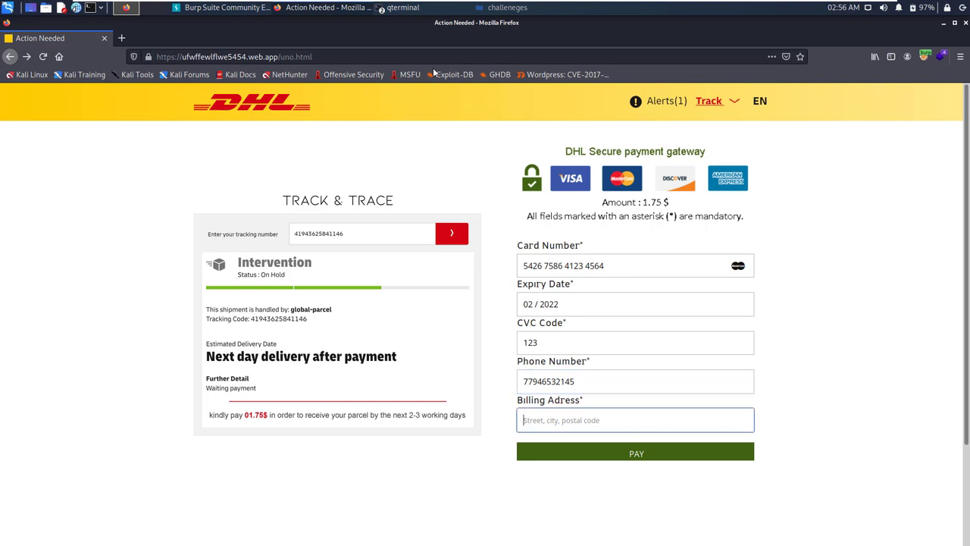
Fill in the phone number and billing address, then submit the payment form.
{"action": "type", "text": "526789"}
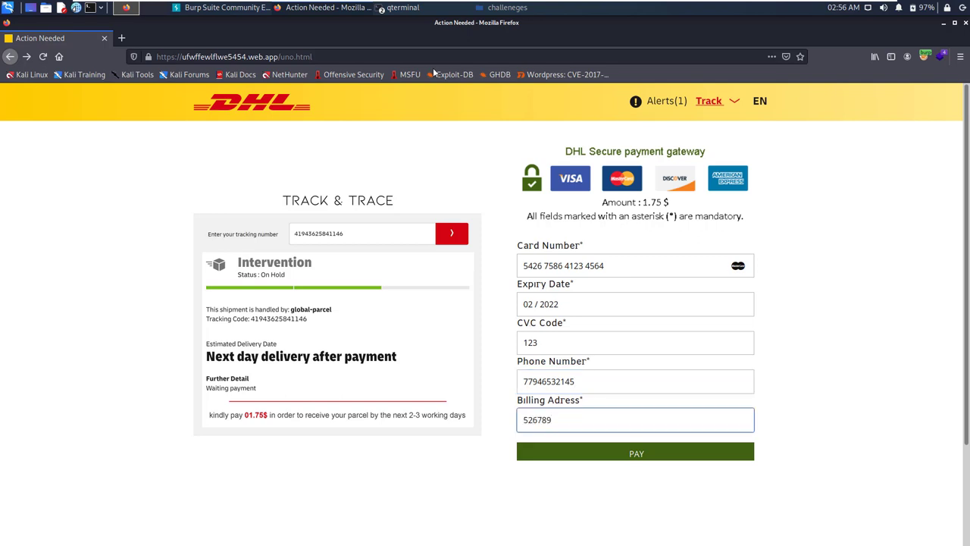
{"action": "left_click", "coordinate": [125, 7]}
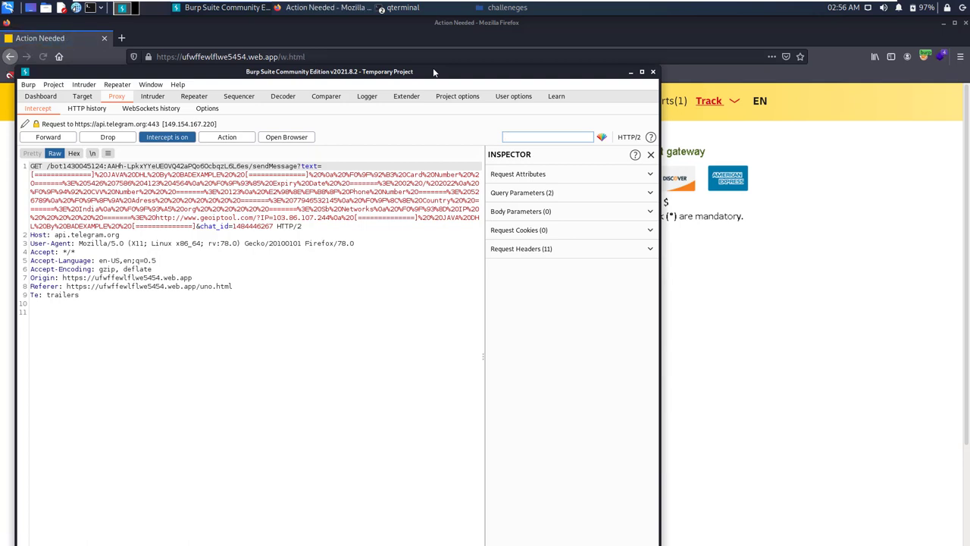
Decode the Telegram bot text parameter to read the stolen card details, then return to Firefox.
{"action": "left_click_drag", "start_coordinate": [47, 165], "coordinate": [90, 166]}
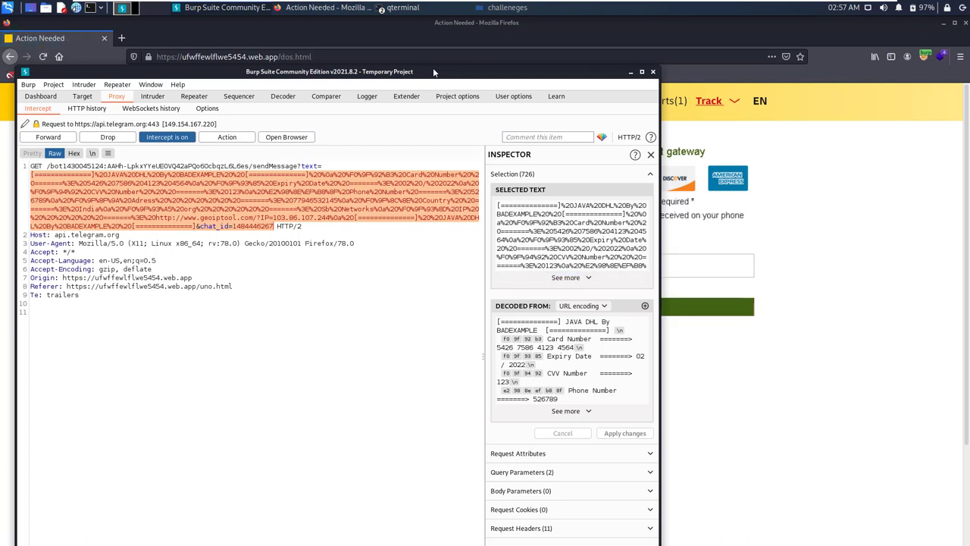
{"action": "left_click", "coordinate": [565, 411]}
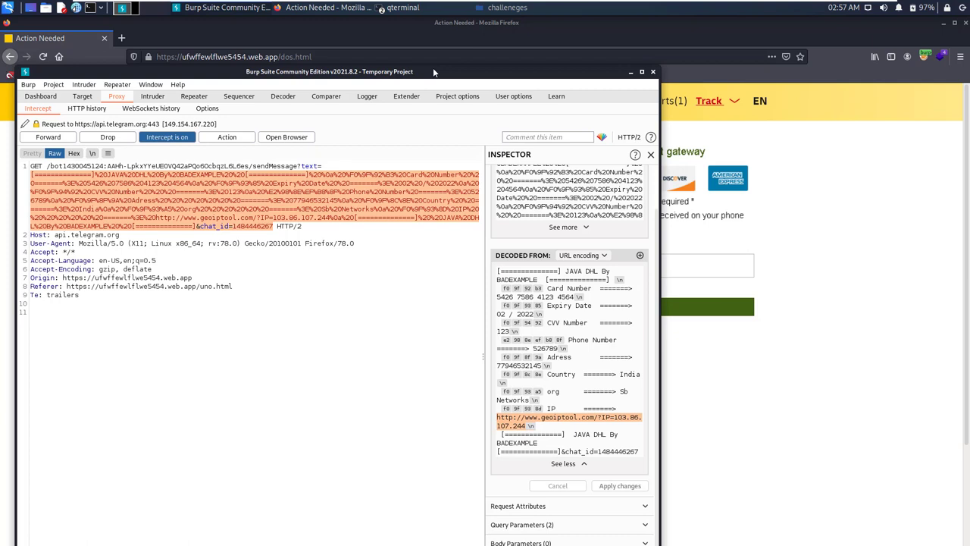
{"action": "double_click", "coordinate": [87, 234]}
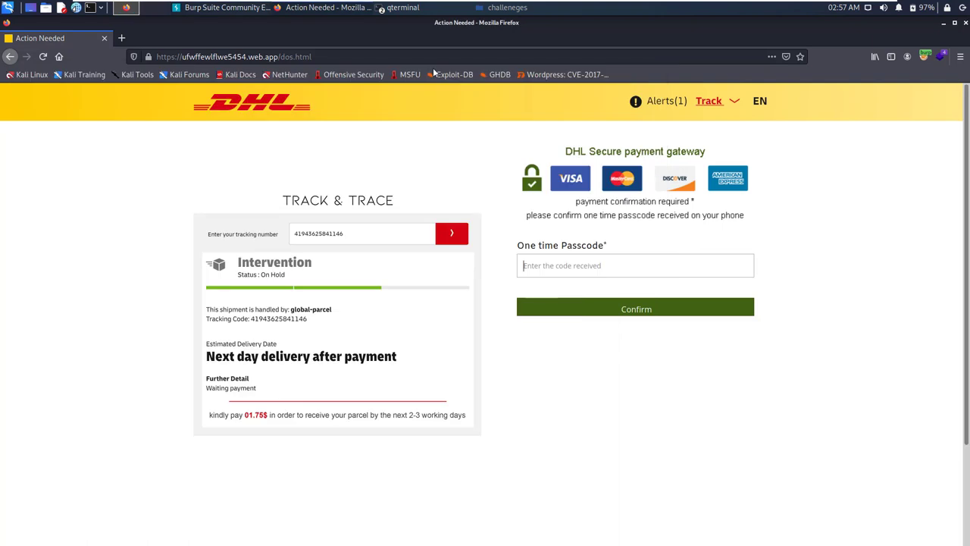
{"action": "type", "text": "000000"}
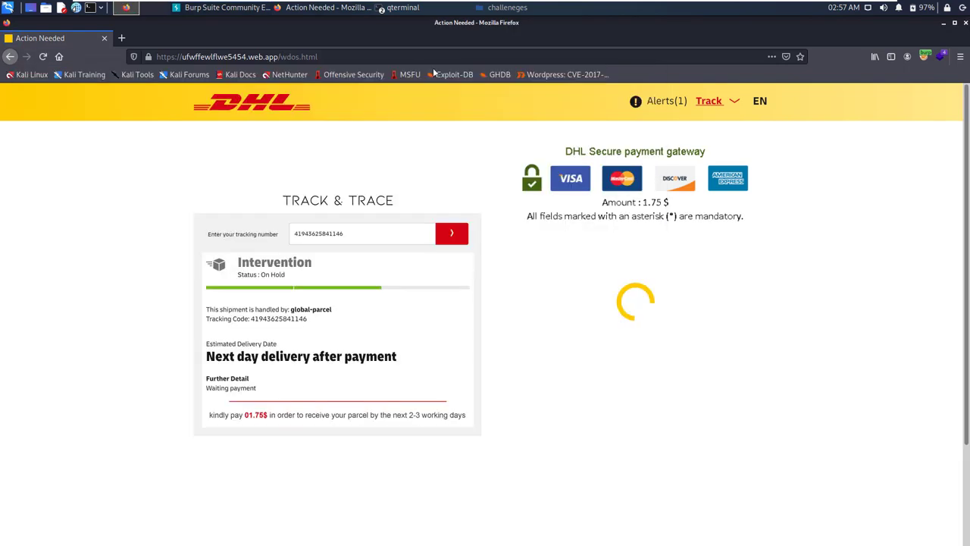
{"action": "left_click", "coordinate": [126, 7]}
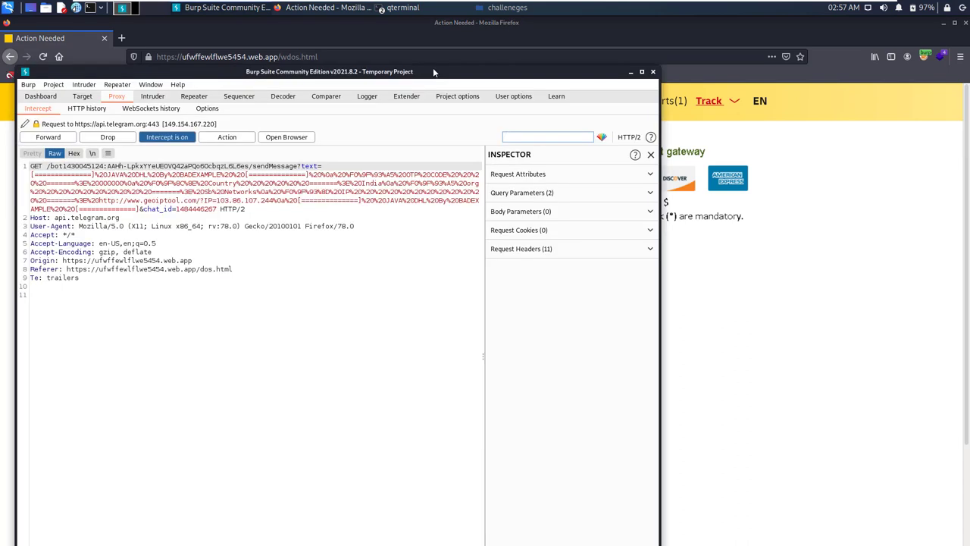
{"action": "left_click", "coordinate": [547, 136]}
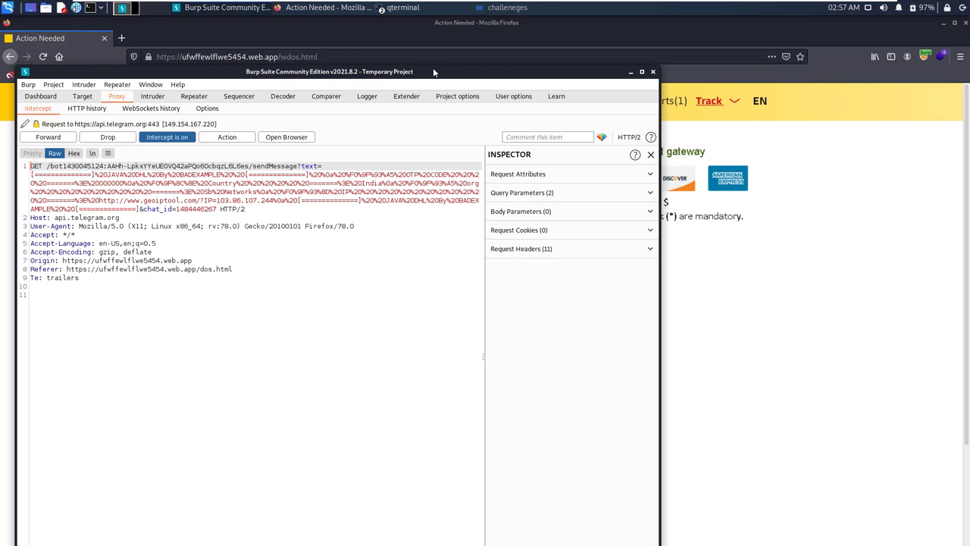
{"action": "left_click", "coordinate": [48, 136]}
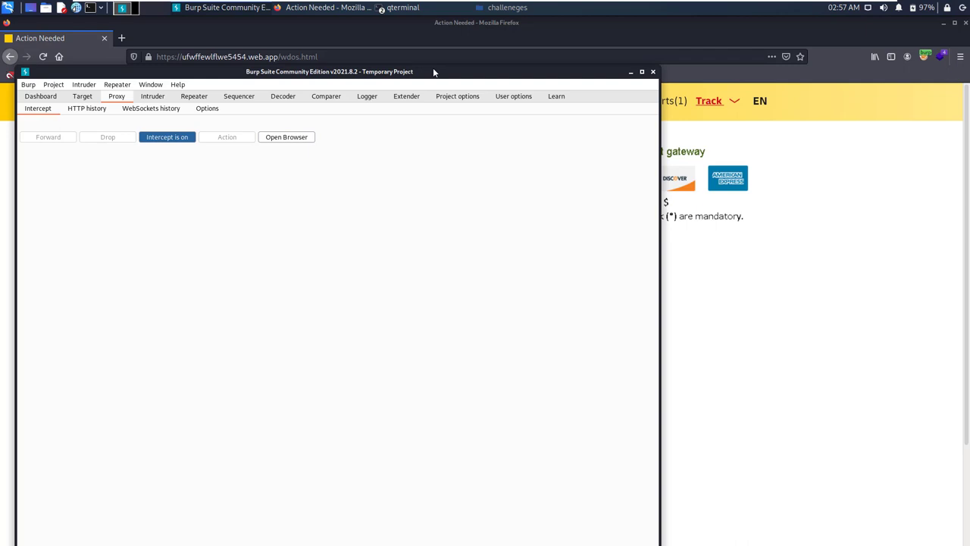
Forward the held tres.html and safebrowsing.googleapis.com requests.
{"action": "left_click", "coordinate": [631, 71]}
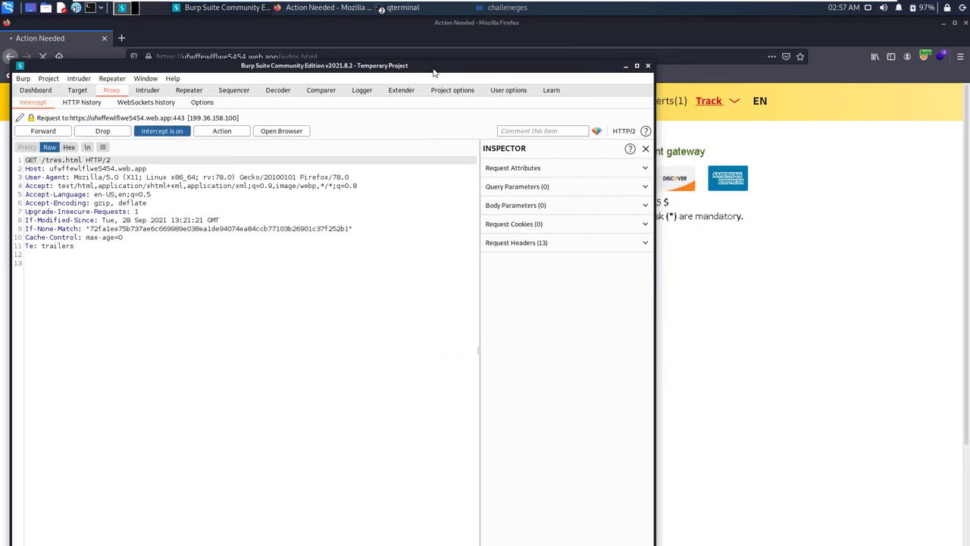
{"action": "left_click", "coordinate": [43, 130]}
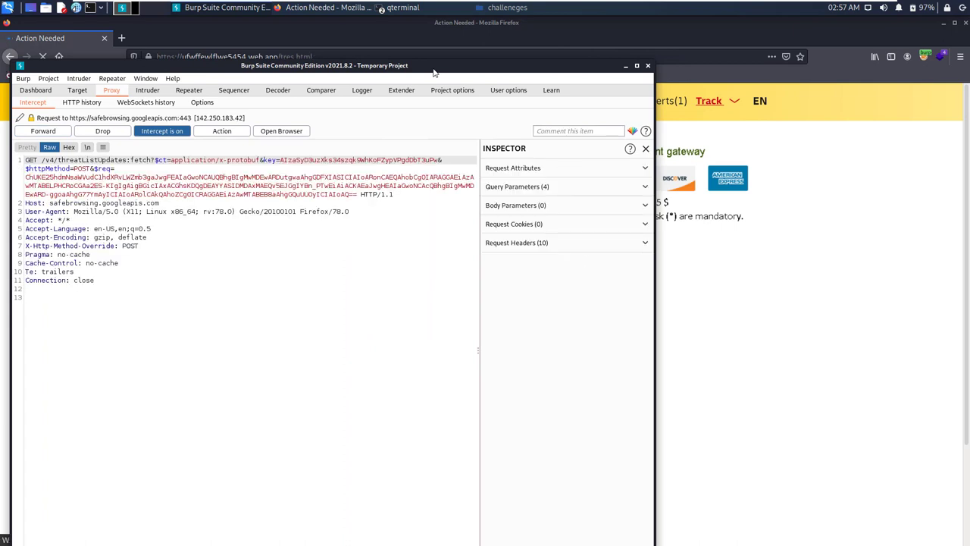
{"action": "double_click", "coordinate": [82, 168]}
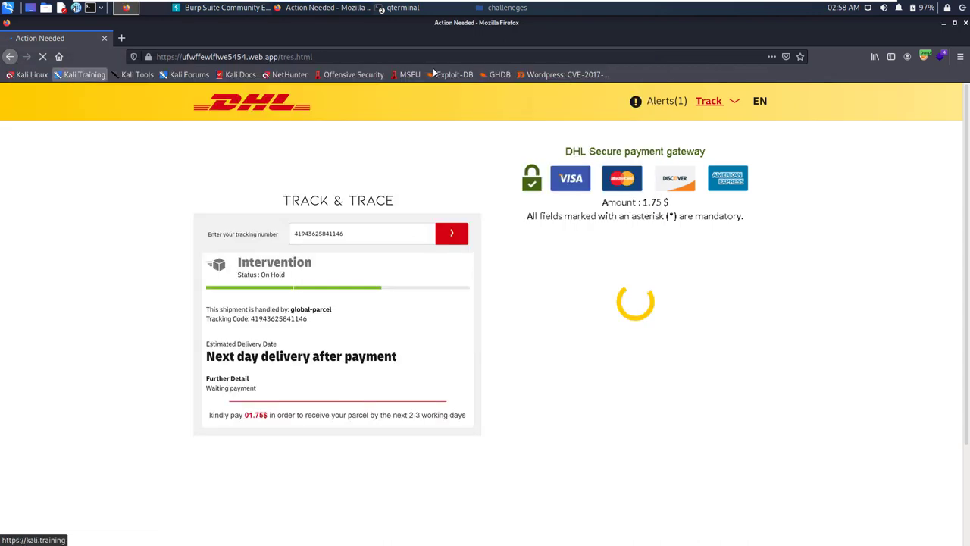
{"action": "left_click", "coordinate": [125, 7]}
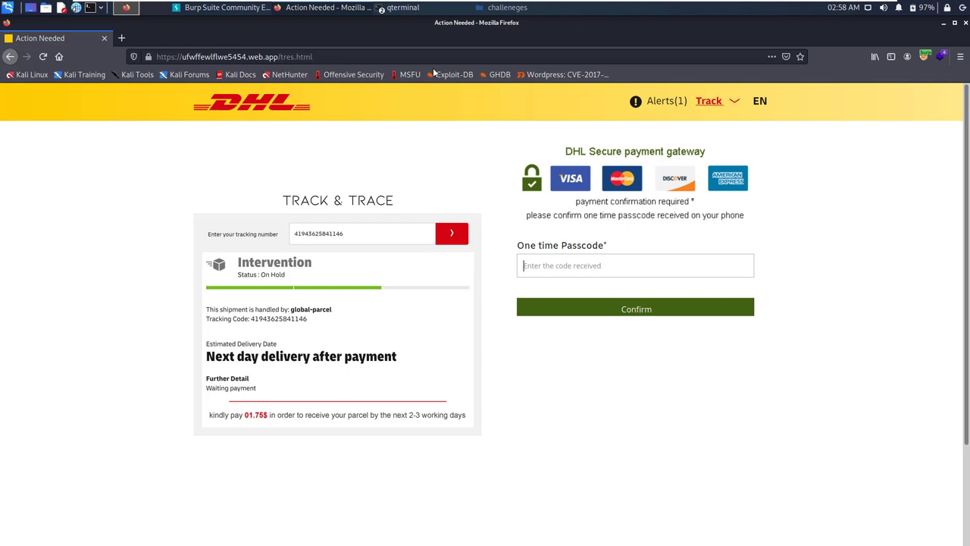
{"action": "type", "text": "000000"}
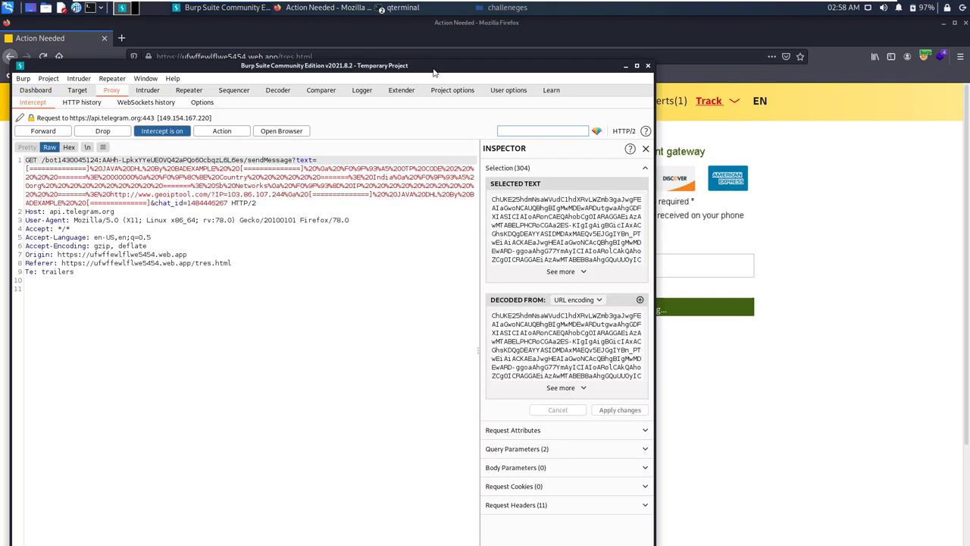
{"action": "left_click", "coordinate": [43, 130]}
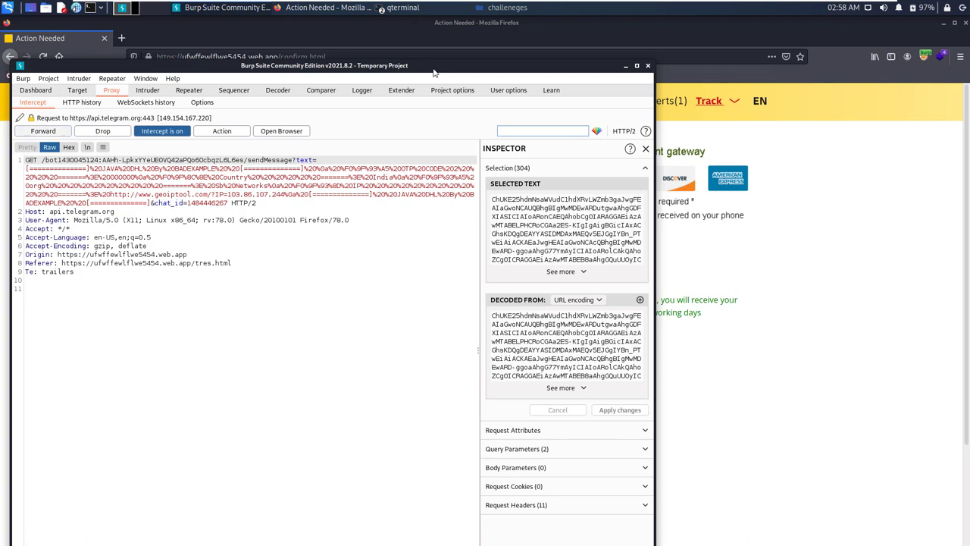
{"action": "left_click", "coordinate": [43, 130]}
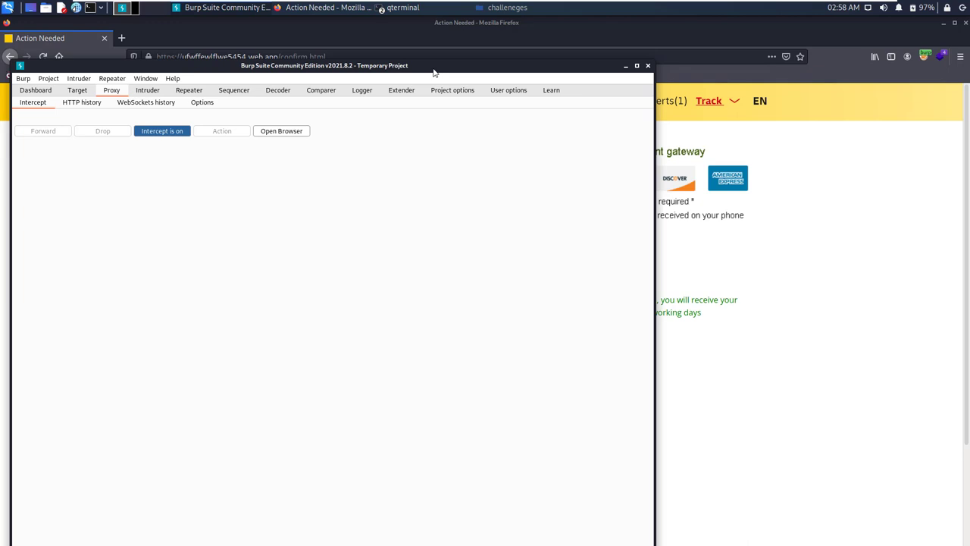
{"action": "left_click", "coordinate": [161, 130]}
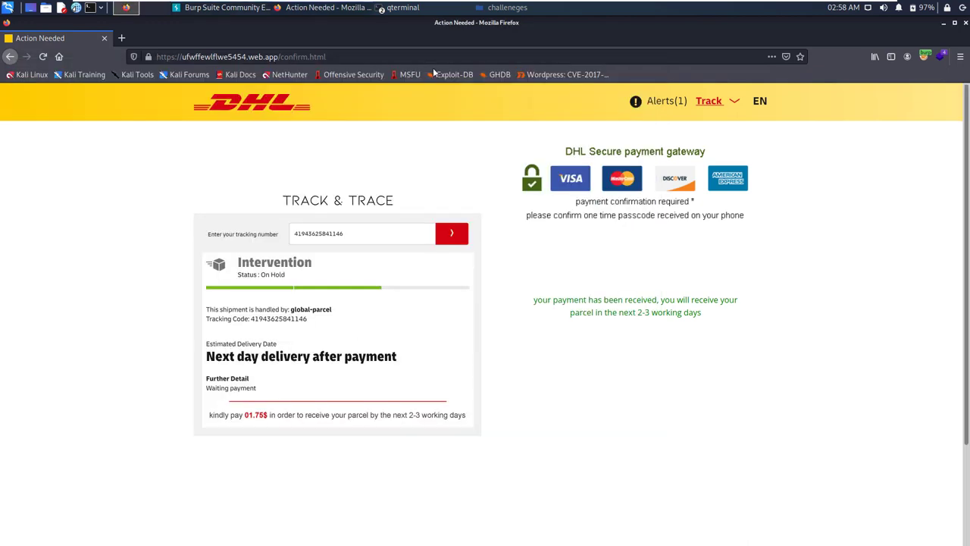
Switch to Burp Suite and open Proxy > HTTP history.
{"action": "double_click", "coordinate": [675, 311]}
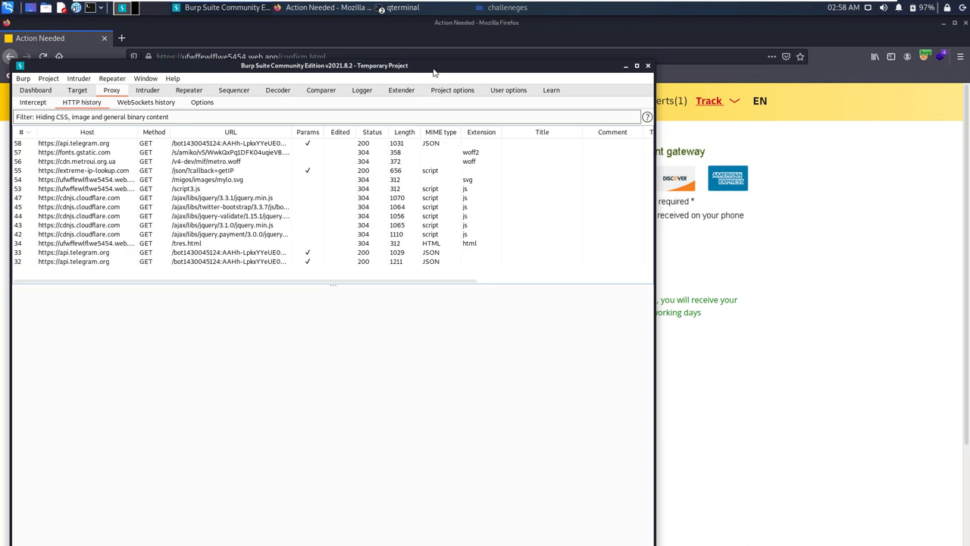
Open api.telegram.org row 58 and copy the attacker's username from its response.
{"action": "left_click", "coordinate": [73, 143]}
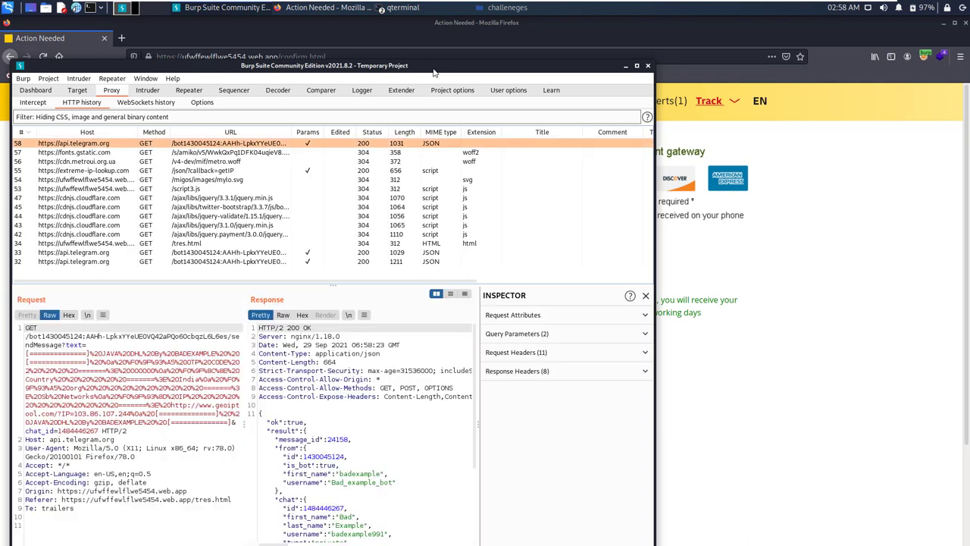
{"action": "left_click_drag", "start_coordinate": [28, 352], "coordinate": [235, 422]}
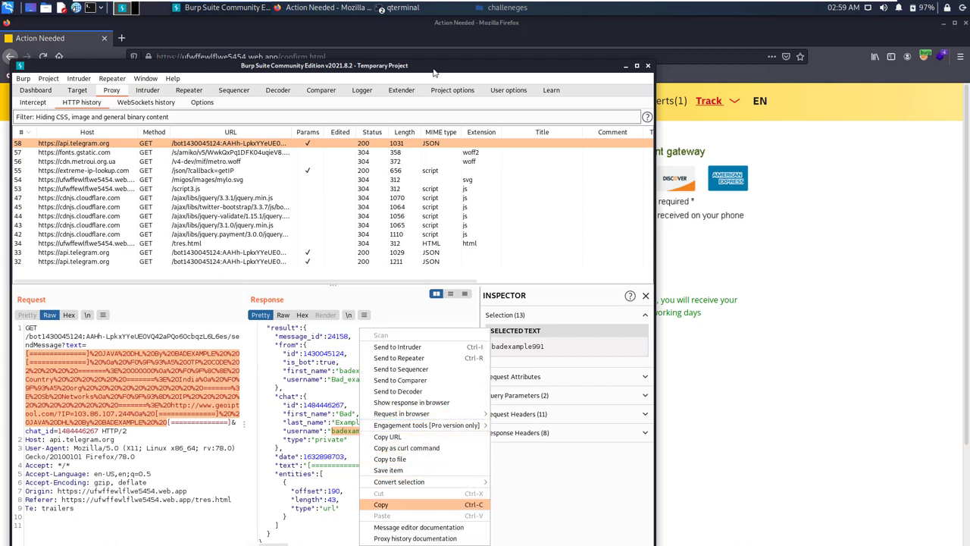
{"action": "left_click", "coordinate": [380, 503]}
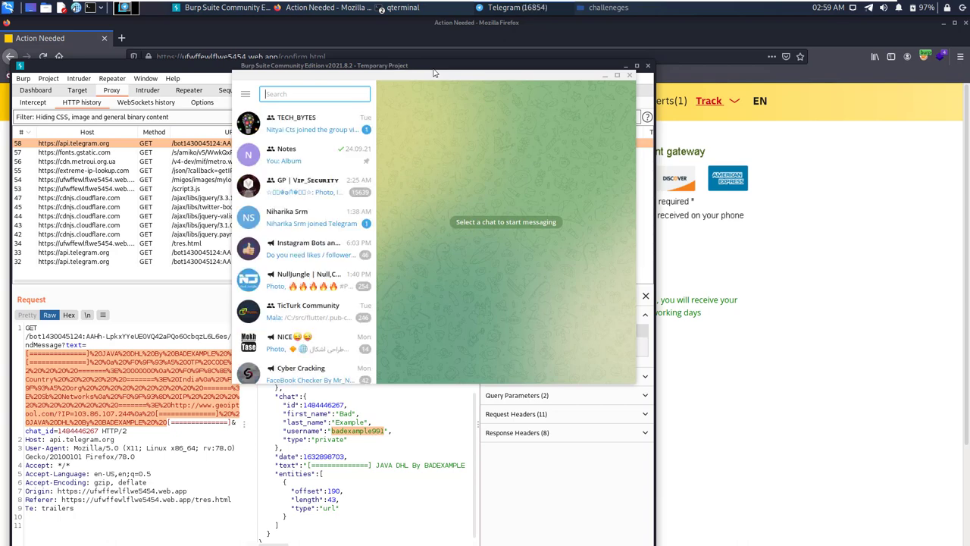
Find badexample991 in Telegram and send 'Hi buddy, we found a phising page of yours'.
{"action": "type", "text": "badexample991"}
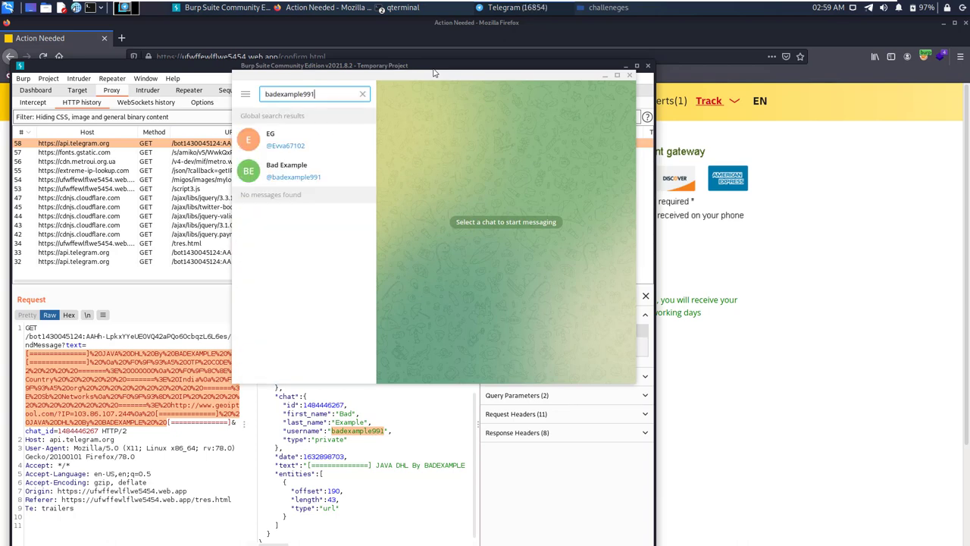
{"action": "left_click", "coordinate": [292, 170]}
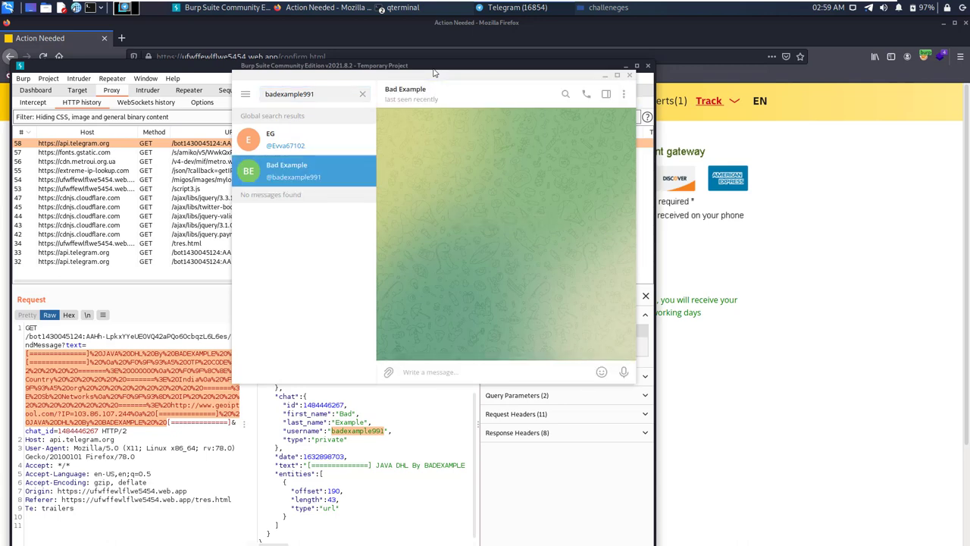
{"action": "type", "text": "Hi buddy, we f"}
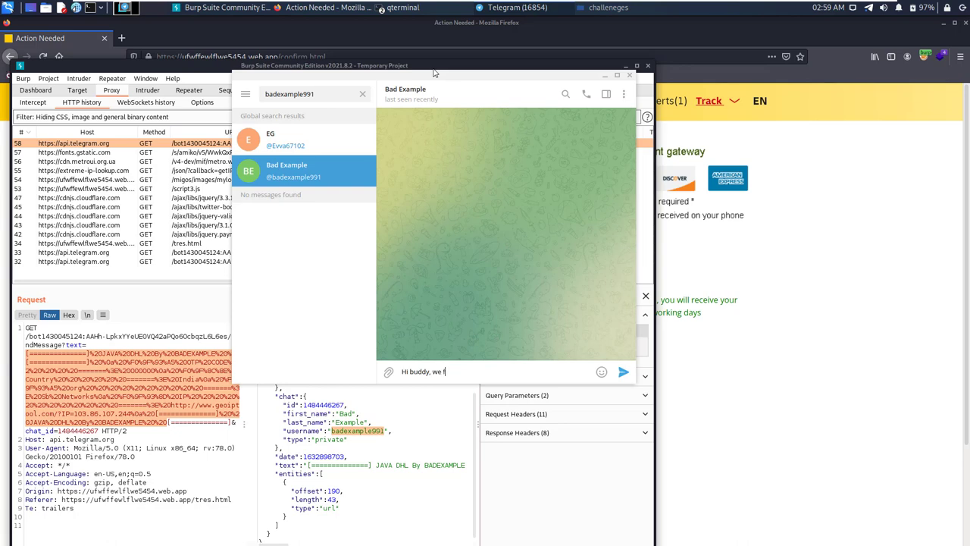
{"action": "type", "text": "ound"}
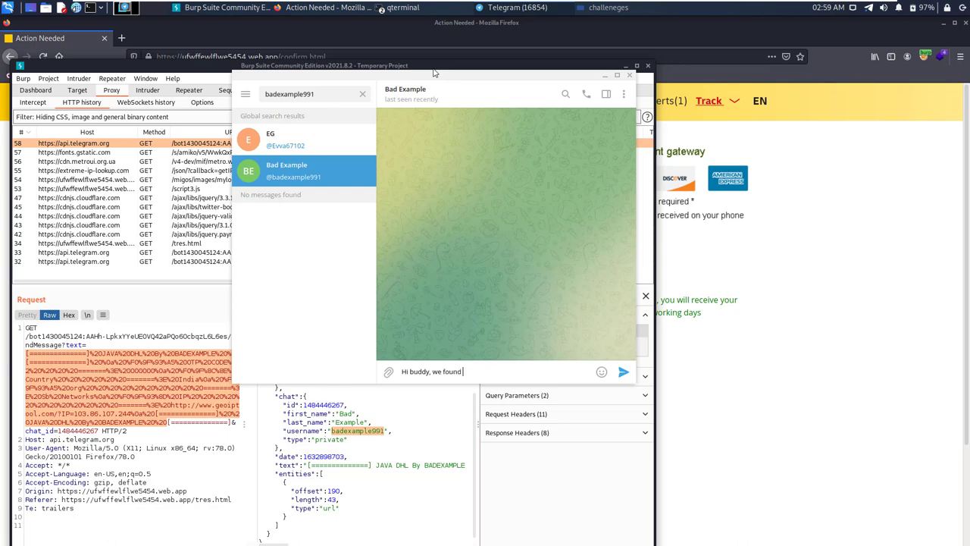
{"action": "type", "text": "a phising page"}
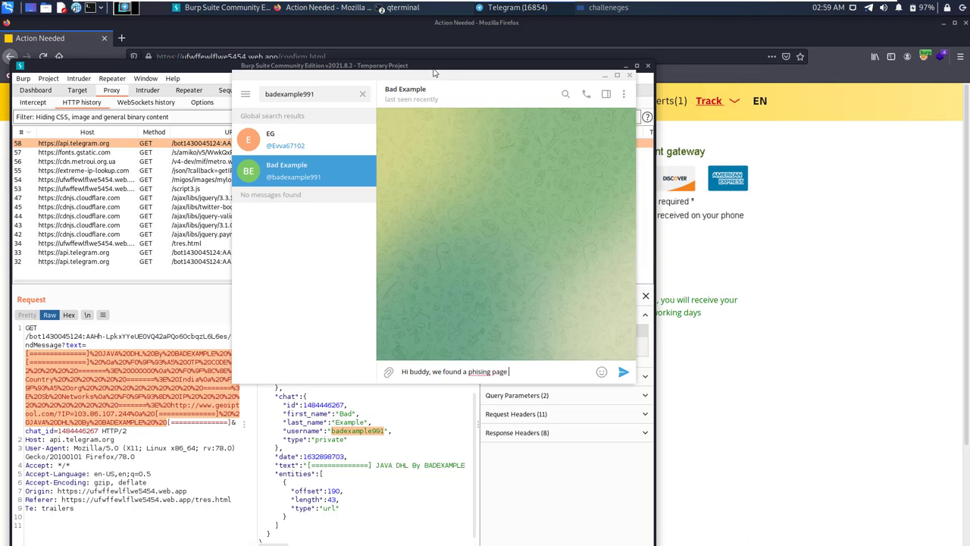
{"action": "left_click", "coordinate": [623, 371]}
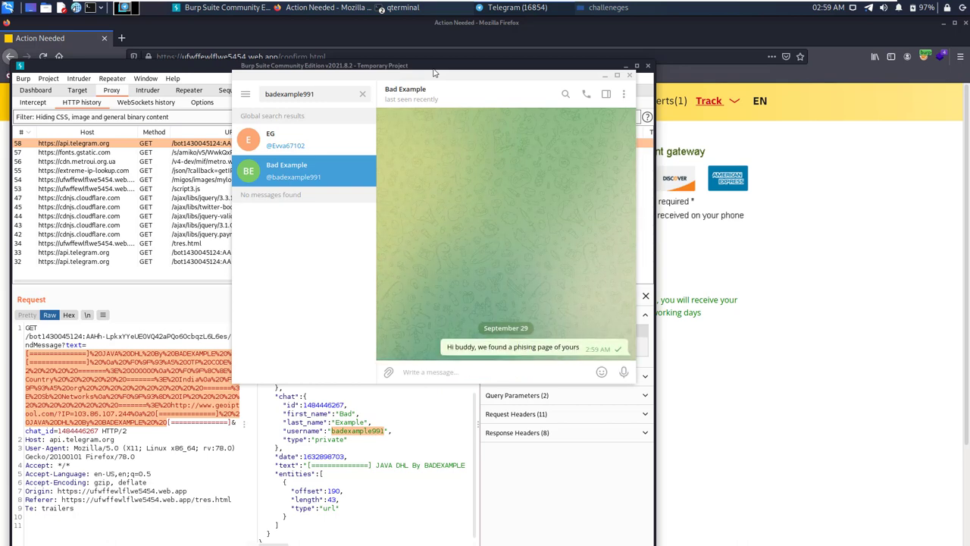
Send the follow-up message 'nice try man :)'.
{"action": "type", "text": "nice t"}
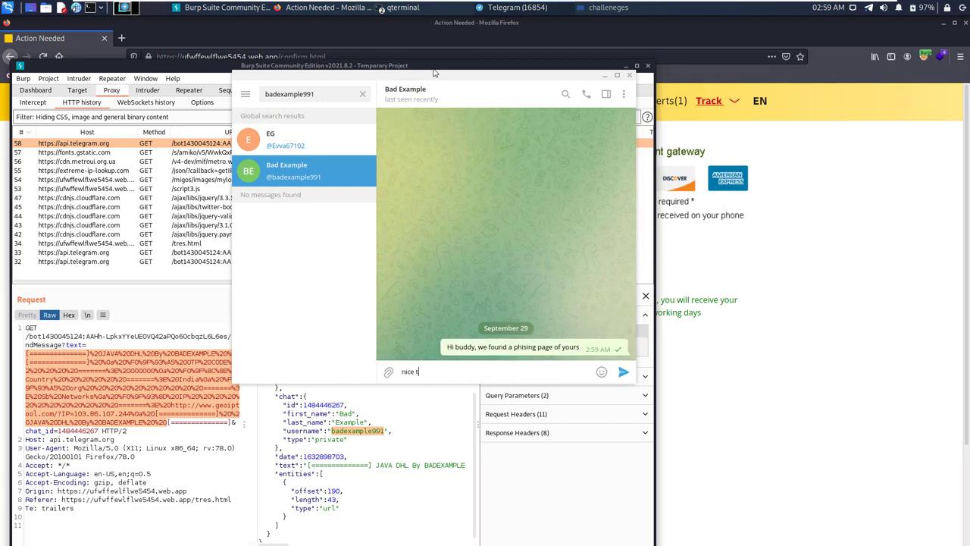
{"action": "type", "text": "ry man"}
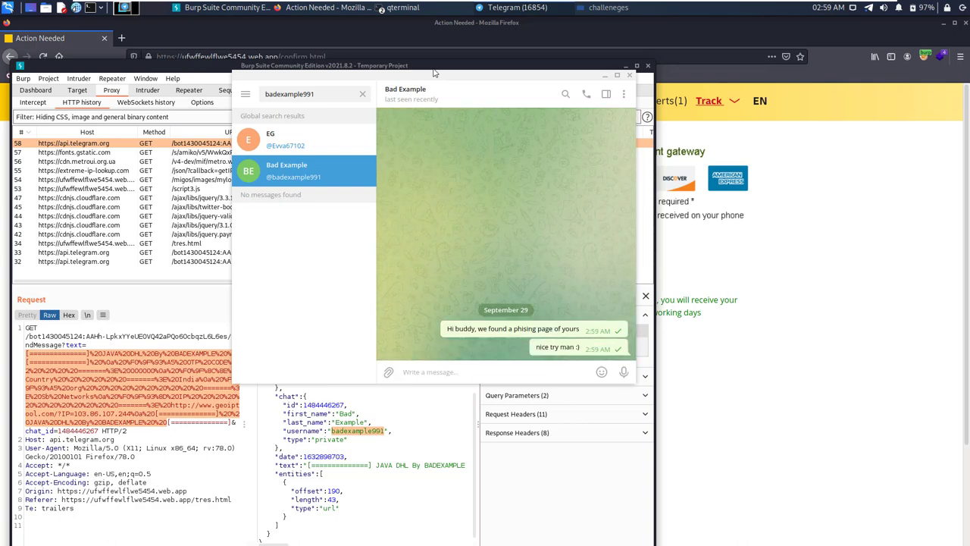
{"action": "left_click", "coordinate": [430, 372]}
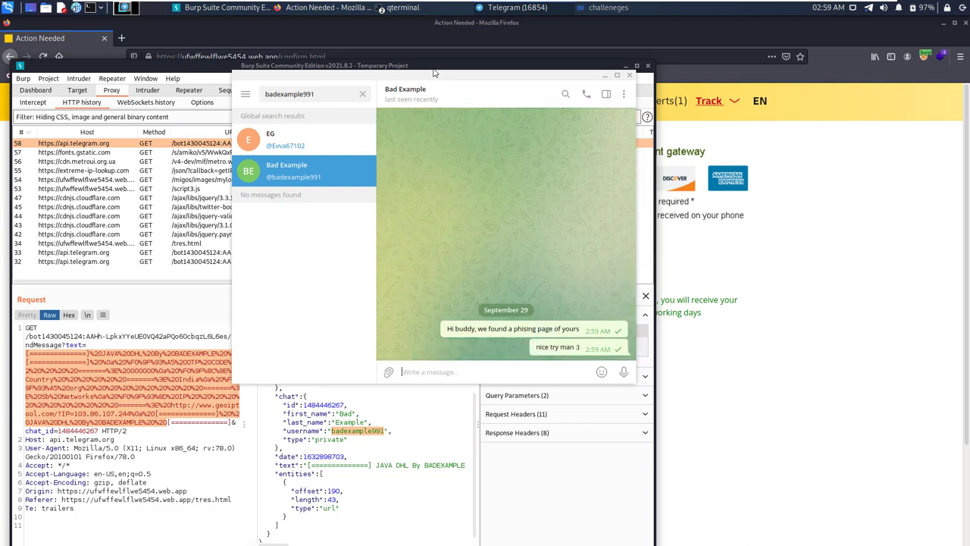